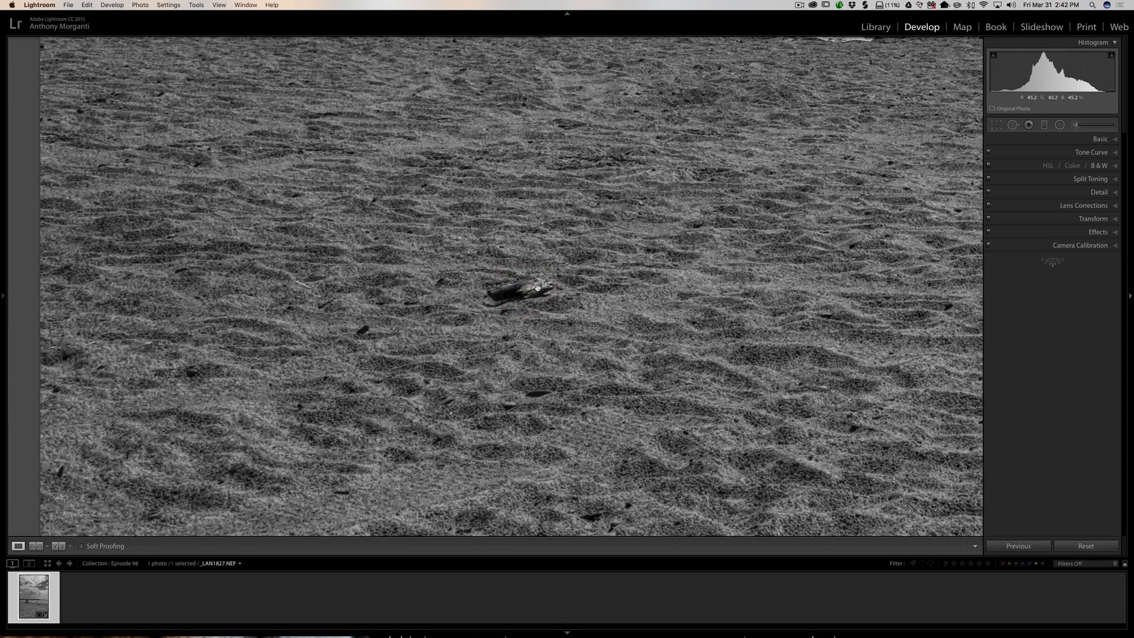
- Activate the Spot Removal tool in Heal mode, showing size, feather and opacity settings
{"action": "left_click", "coordinate": [1012, 125]}
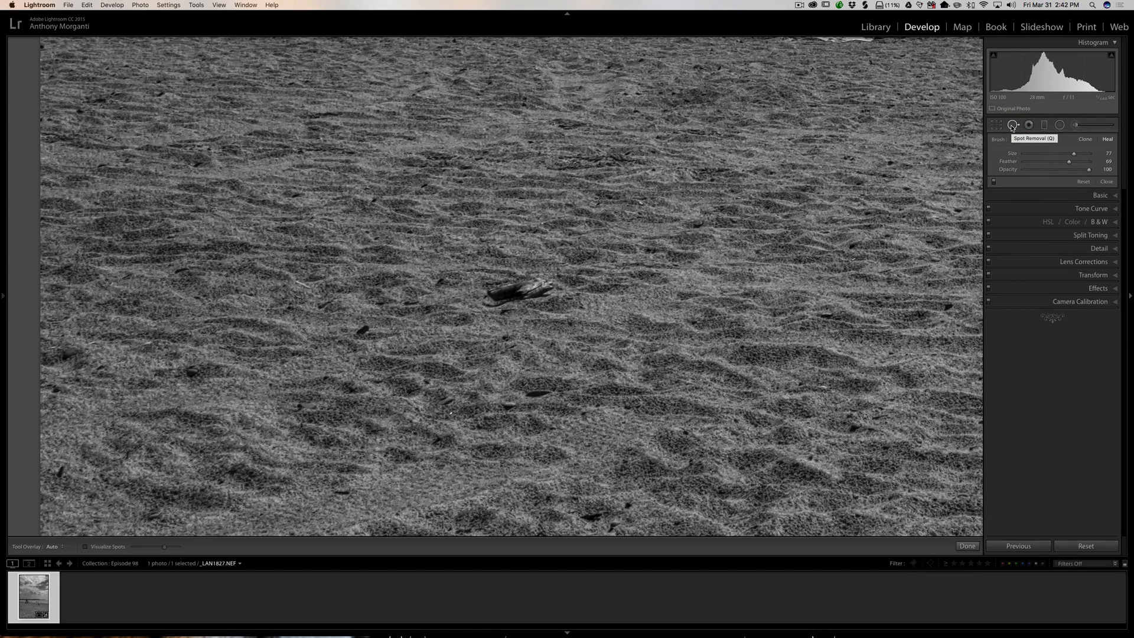
- Heal away the small piece of driftwood in the centre of the sand
{"action": "left_click", "coordinate": [518, 290]}
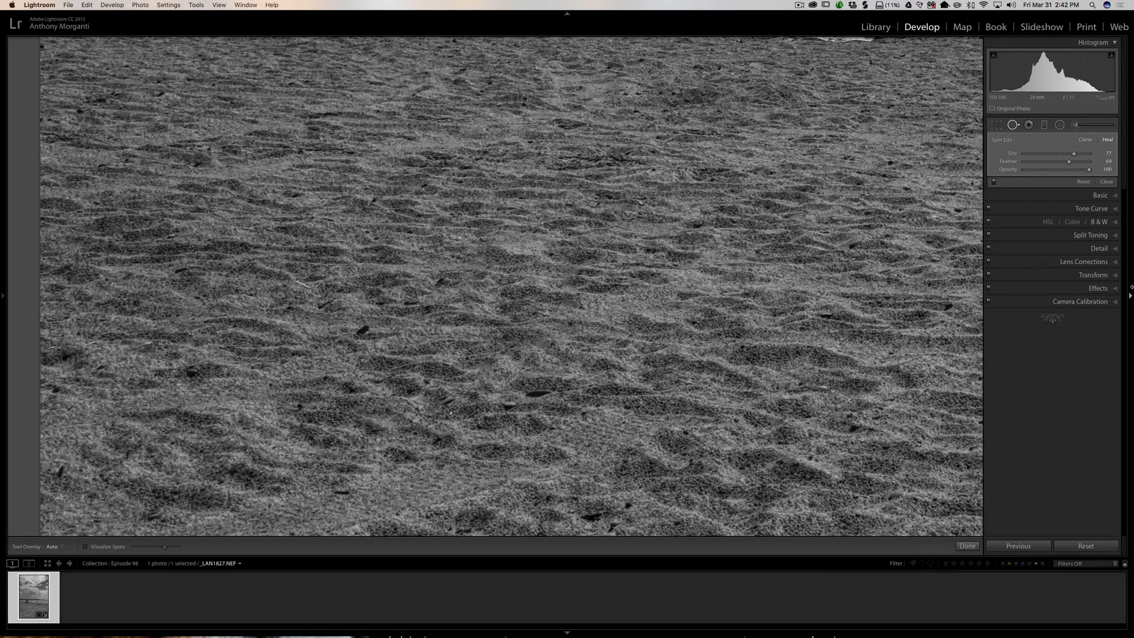
- Select the healed driftwood spot to reveal its target circle and upper-right sand source
{"action": "left_click", "coordinate": [519, 289]}
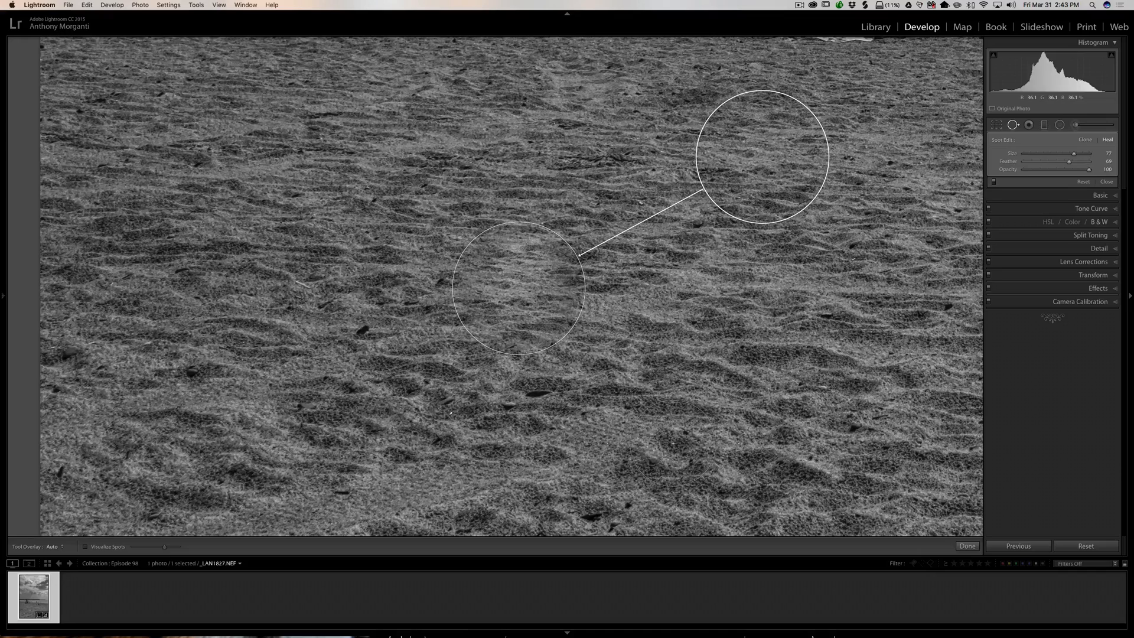
{"action": "left_click_drag", "start_coordinate": [760, 155], "coordinate": [664, 236]}
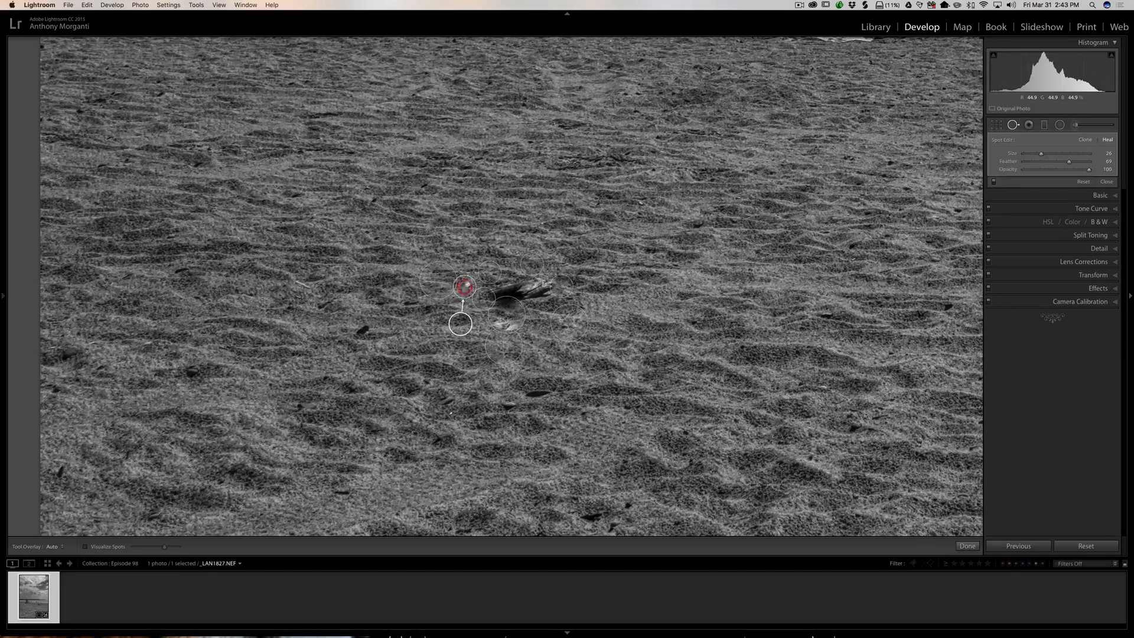
- Resample the smaller heal spot from a fresh area of sand
{"action": "key", "text": "t"}
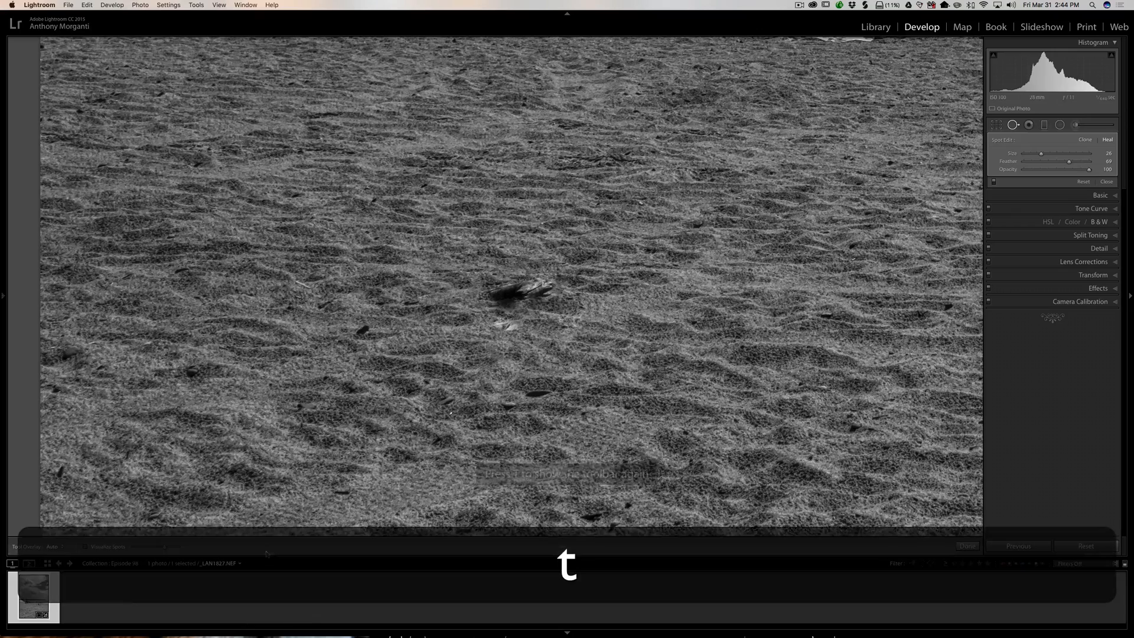